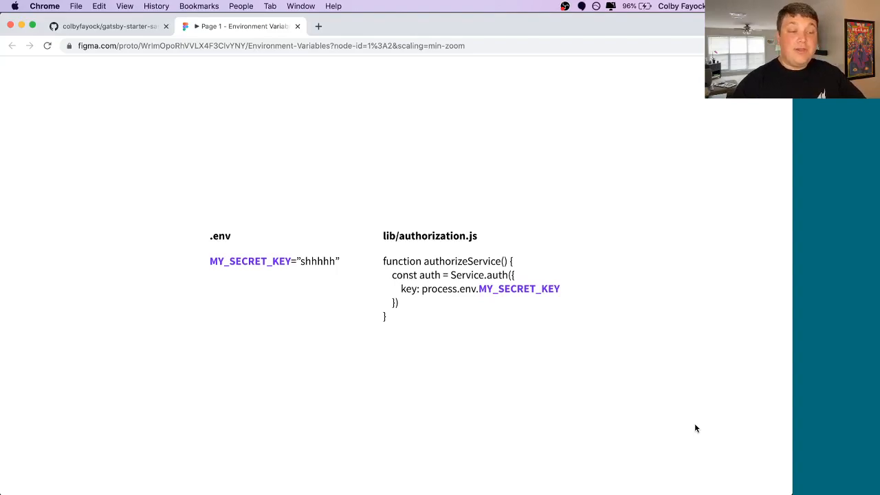
- Scaffold my-env-project with gatsby new from the gatsby-starter-sass starter URL
{"action": "left_click", "coordinate": [110, 28]}
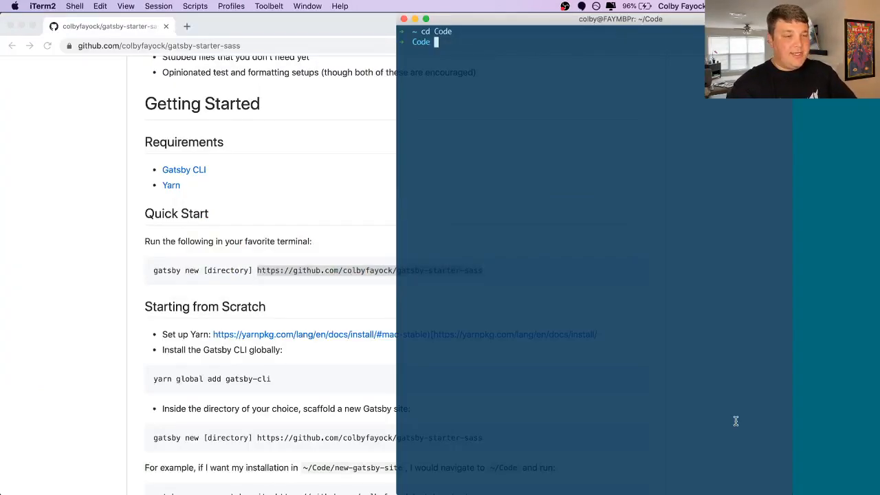
{"action": "type", "text": "gatsby new my-env-"}
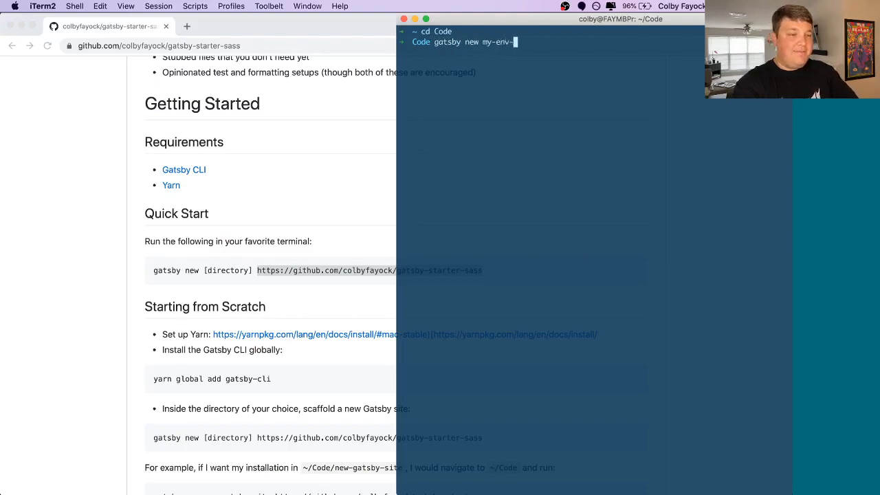
{"action": "type", "text": "project https://github.com/colbyfayock/gatsby-starter-sass"}
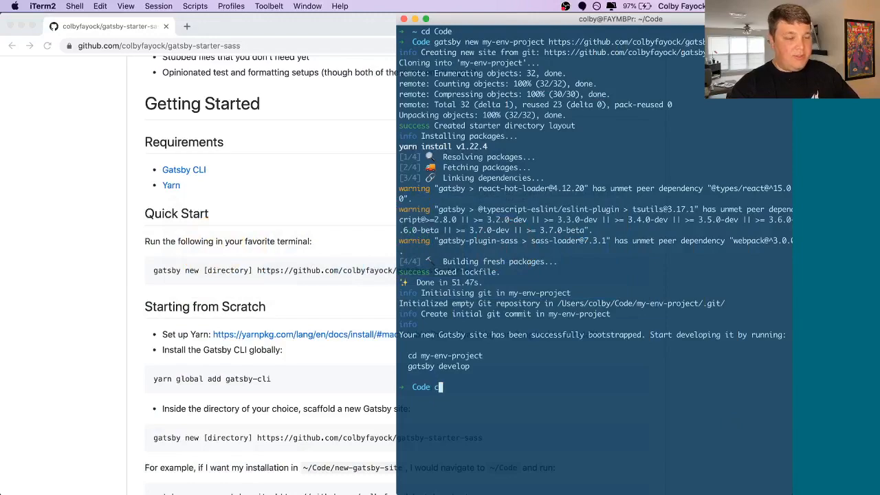
- Move into the my-env-project folder and start the Gatsby dev server
{"action": "type", "text": "d my-env-project/"}
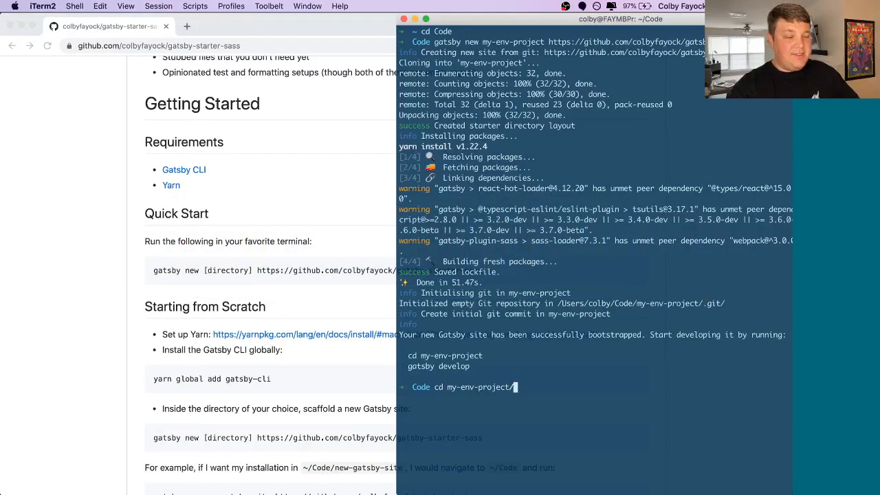
{"action": "type", "text": "gatsb"}
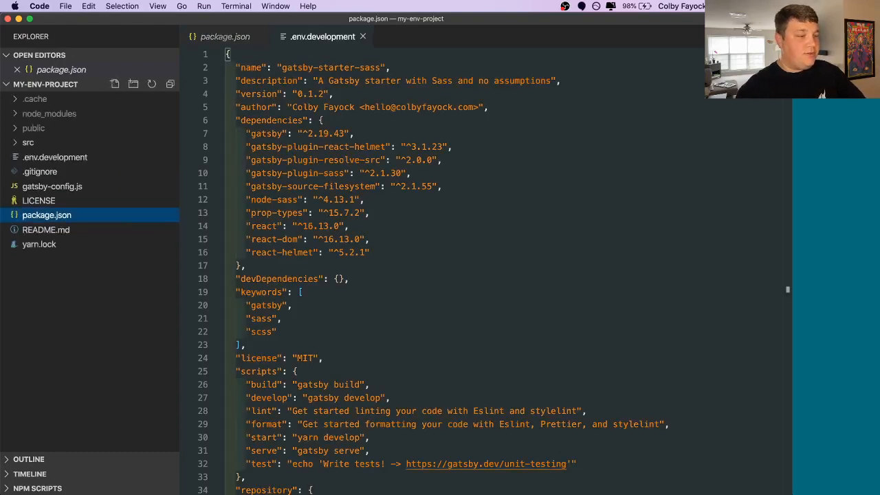
- Define GATSBY_MY_ENVIRONMENT="Development" in the .env.development file
{"action": "type", "text": "GATS"}
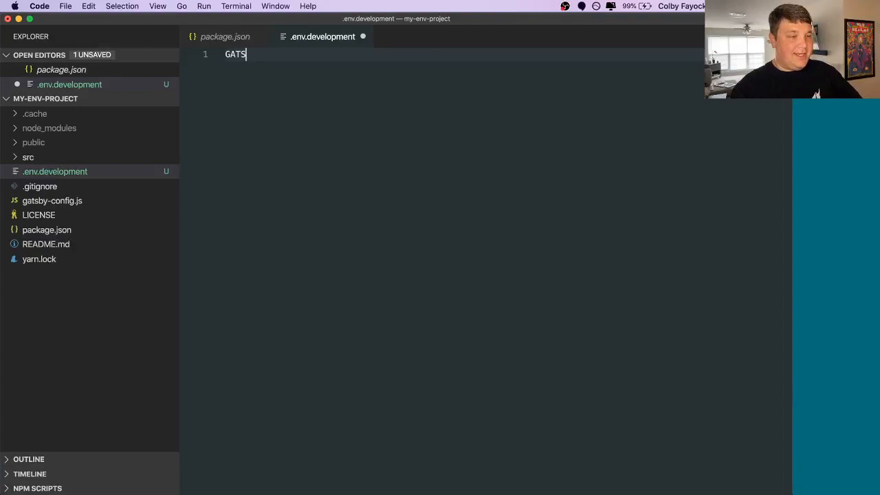
{"action": "type", "text": "BY_MY_ENVIR"}
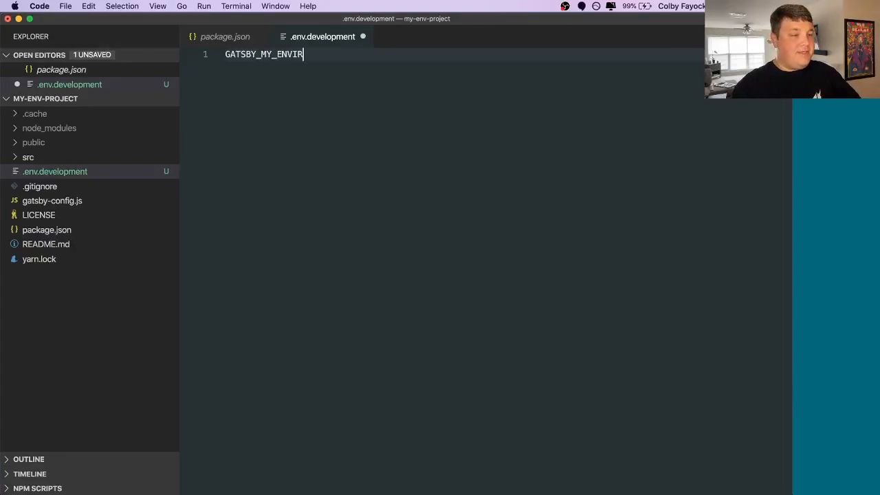
{"action": "type", "text": "ONMENT="}
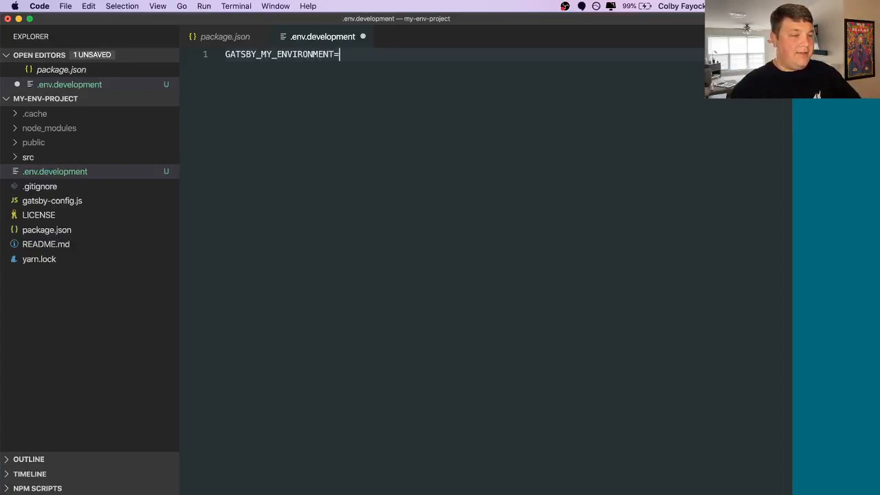
{"action": "type", "text": "\"Development\""}
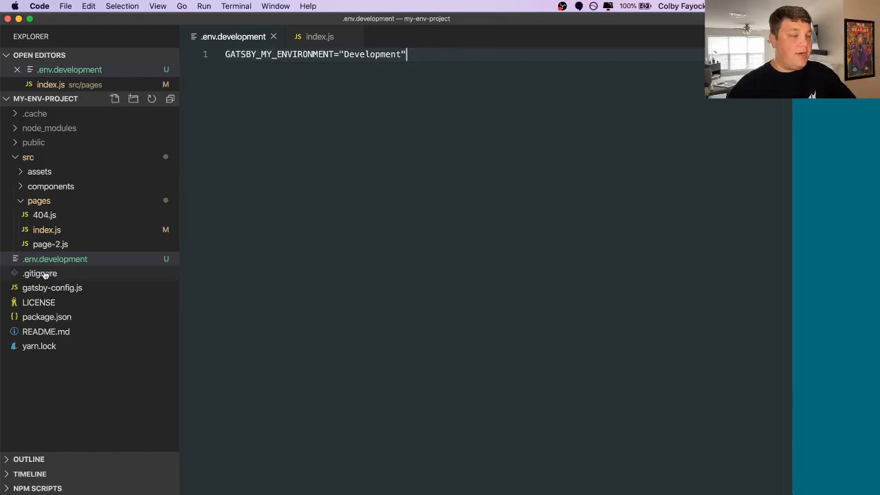
- Add .env.development to .gitignore under the existing .env entry
{"action": "left_click", "coordinate": [38, 273]}
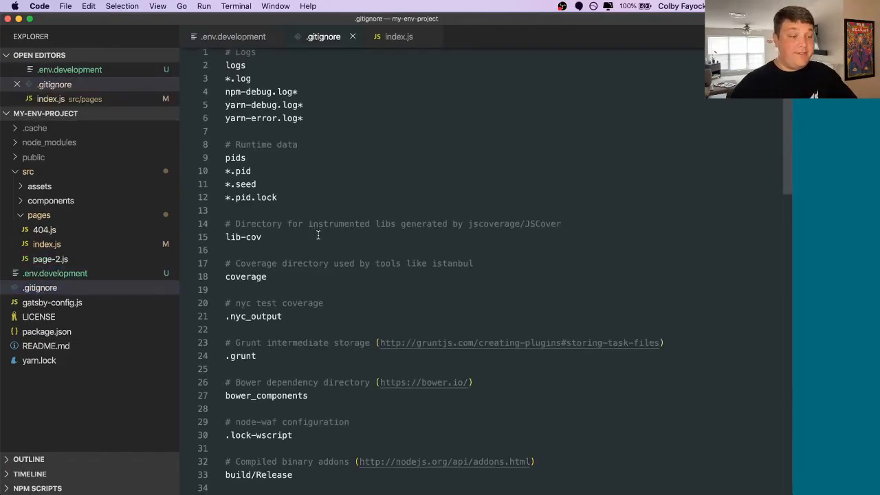
{"action": "scroll", "scroll_direction": "down", "scroll_amount": 3}
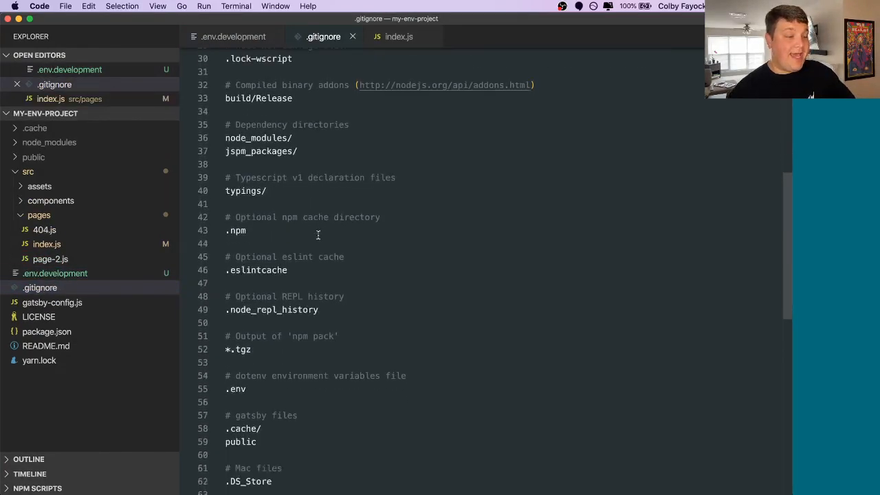
{"action": "type", "text": ".e"}
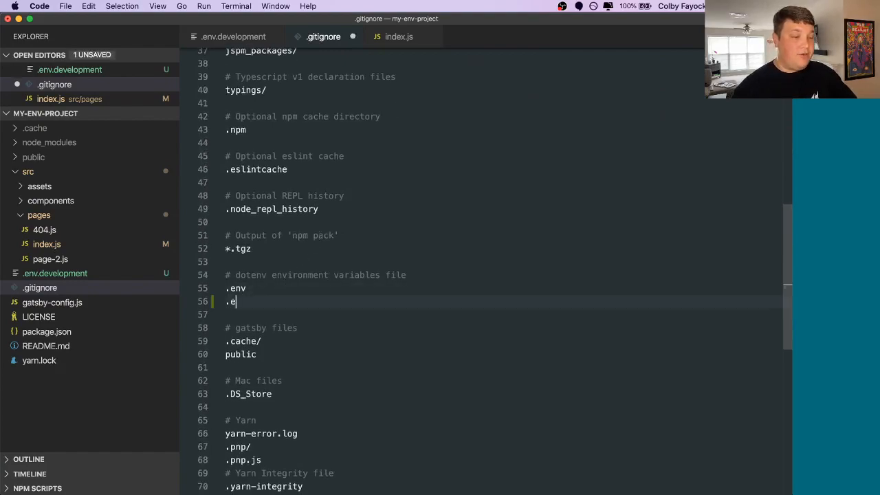
{"action": "type", "text": "nv.development"}
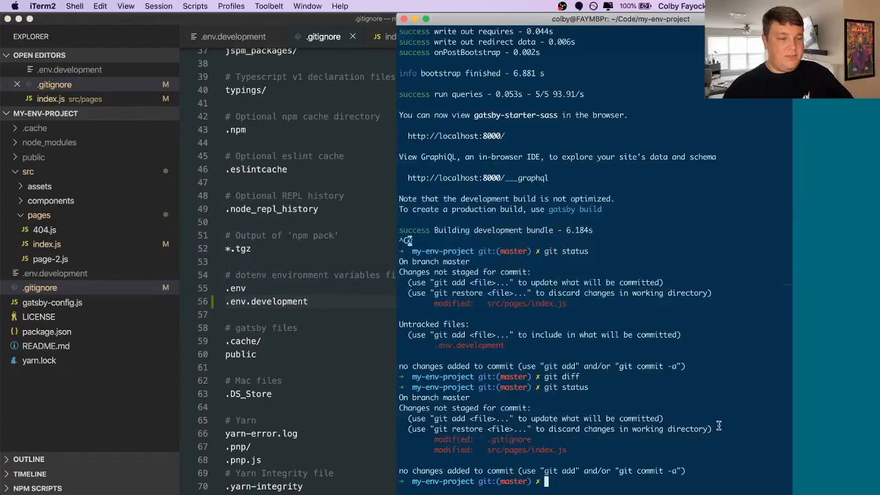
- Select the existing h1 heading text in index.js for replacement
{"action": "double_click", "coordinate": [469, 346]}
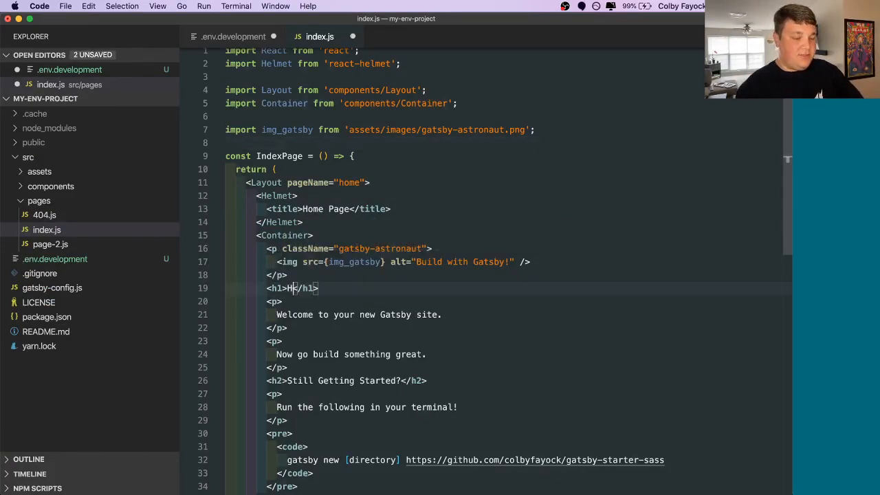
- Make the h1 read Hello, {process.env.GATSBY_MY_ENVIRONMENT}
{"action": "type", "text": "Hello,"}
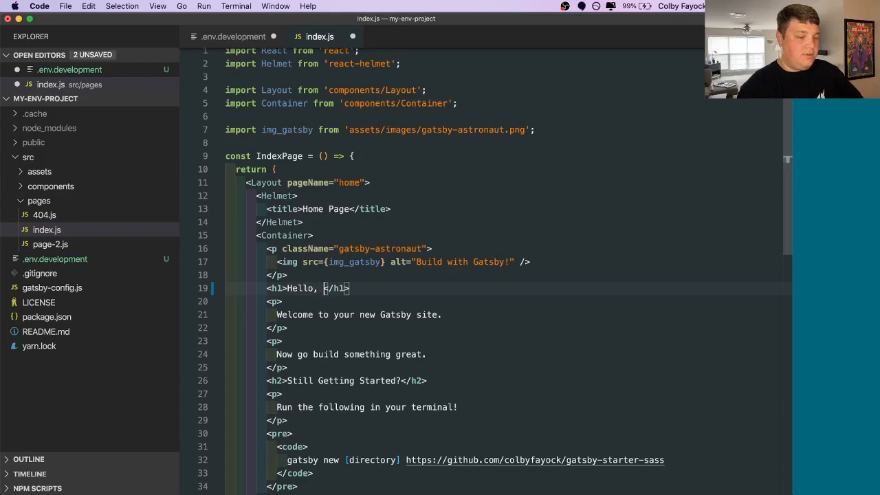
{"action": "type", "text": "{process.env.G"}
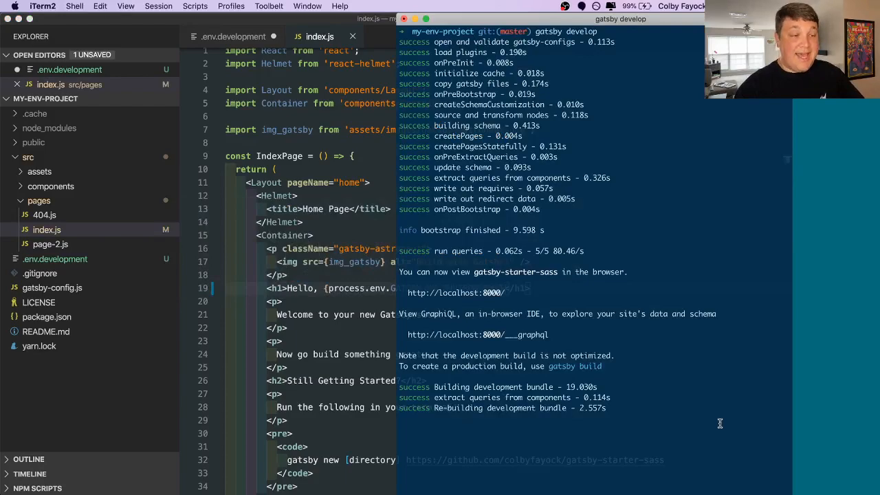
- Stop the running server with Ctrl+C and rerun gatsby develop
{"action": "key", "text": "ctrl+c"}
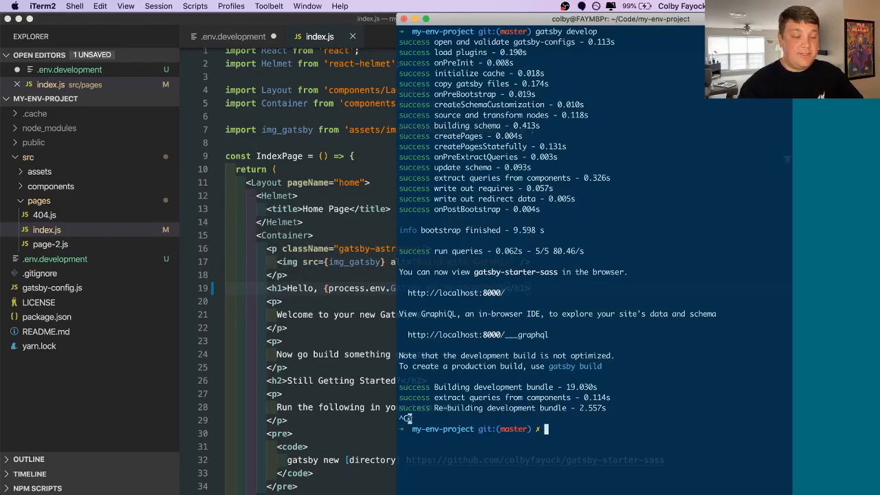
{"action": "type", "text": "gatsby develop"}
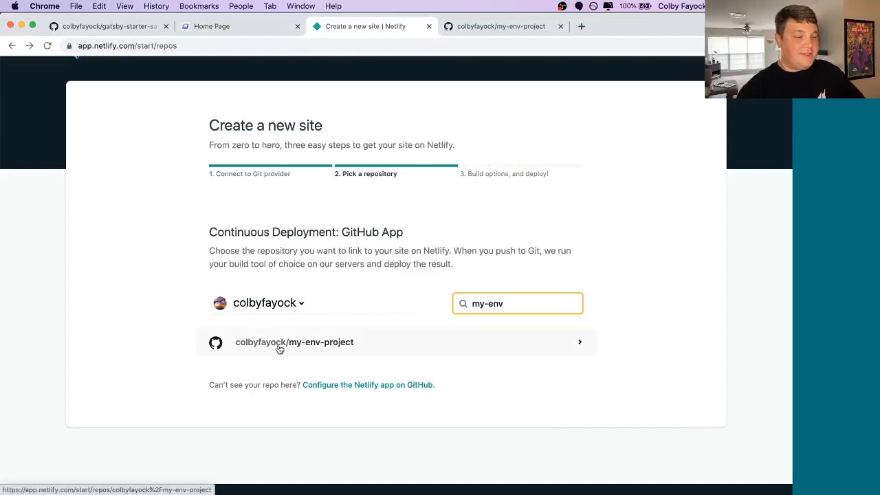
- Choose the my-env-project repository and add a new environment variable row in advanced settings
{"action": "left_click", "coordinate": [279, 342]}
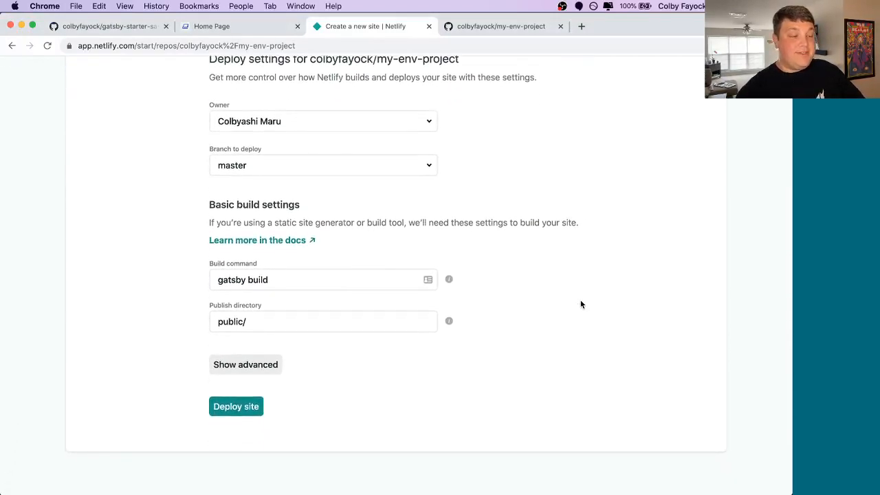
{"action": "left_click", "coordinate": [245, 365]}
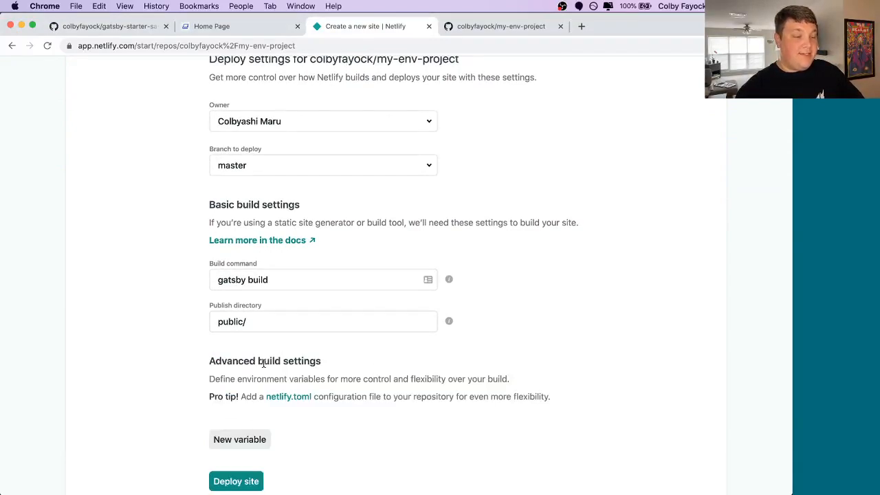
{"action": "left_click", "coordinate": [239, 441]}
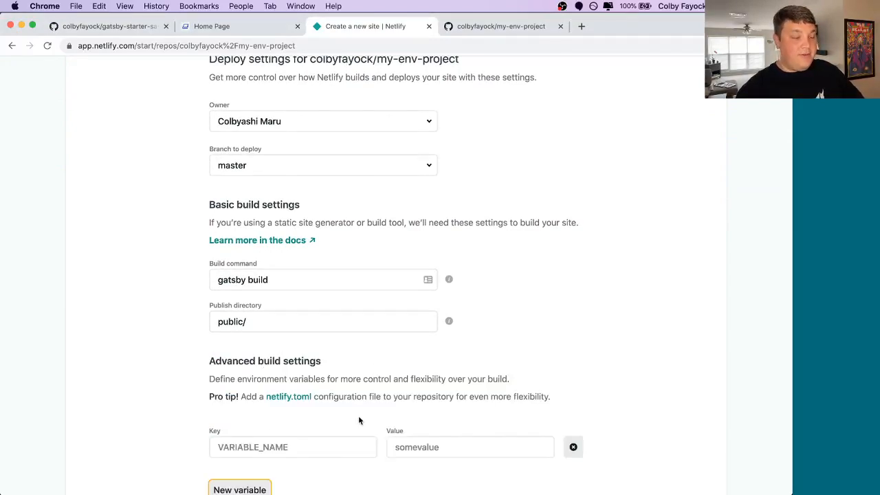
- Set GATSBY_MY_ENVIRONMENT to Production and deploy the site
{"action": "type", "text": "GATSBY_"}
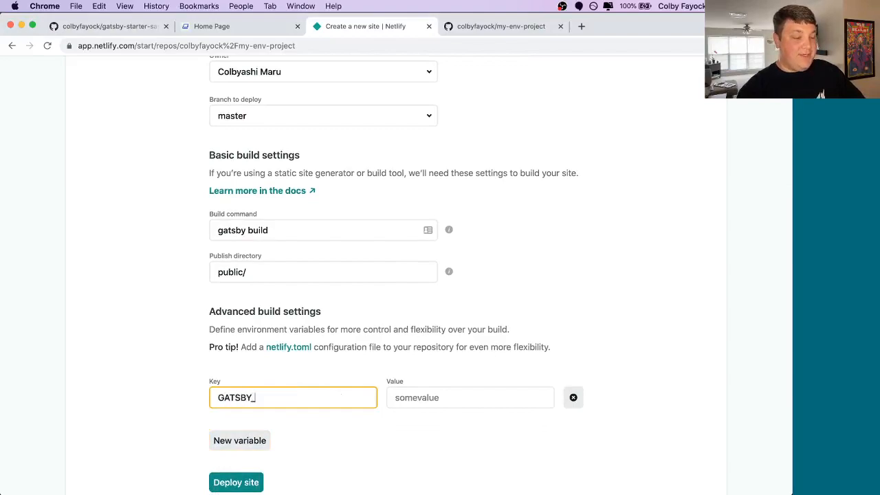
{"action": "type", "text": "MY_ENVIORN"}
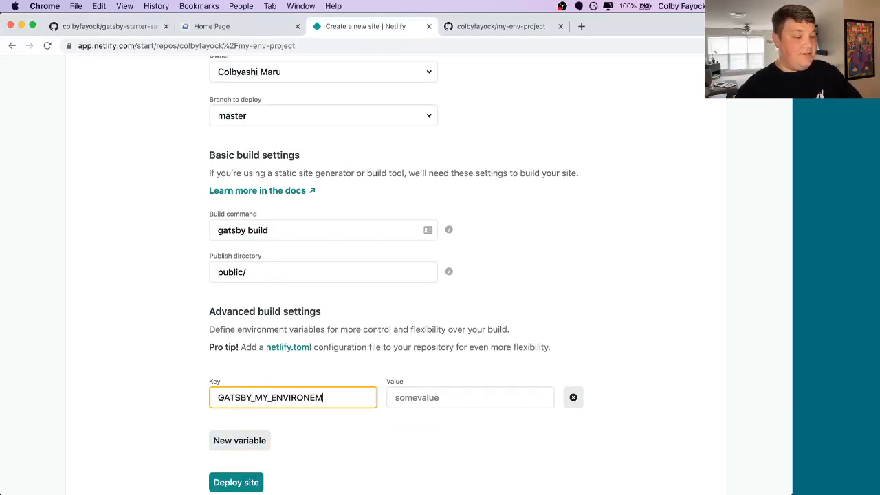
{"action": "type", "text": "Pro"}
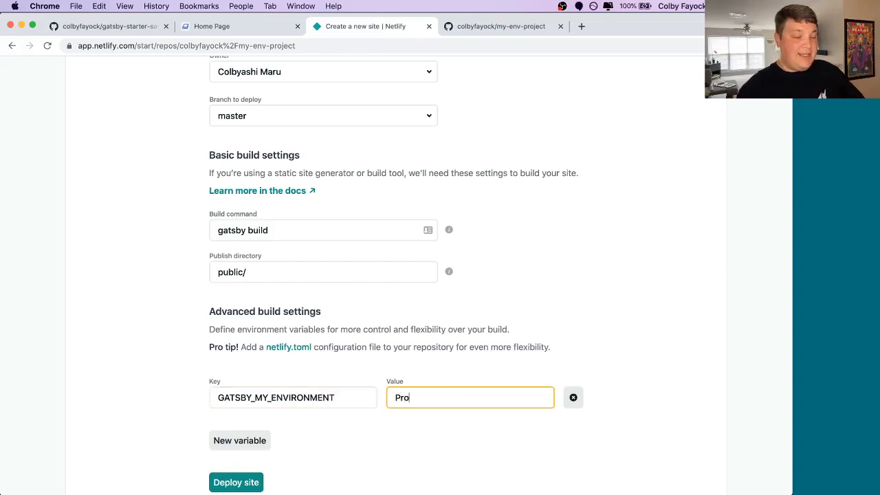
{"action": "left_click", "coordinate": [237, 482]}
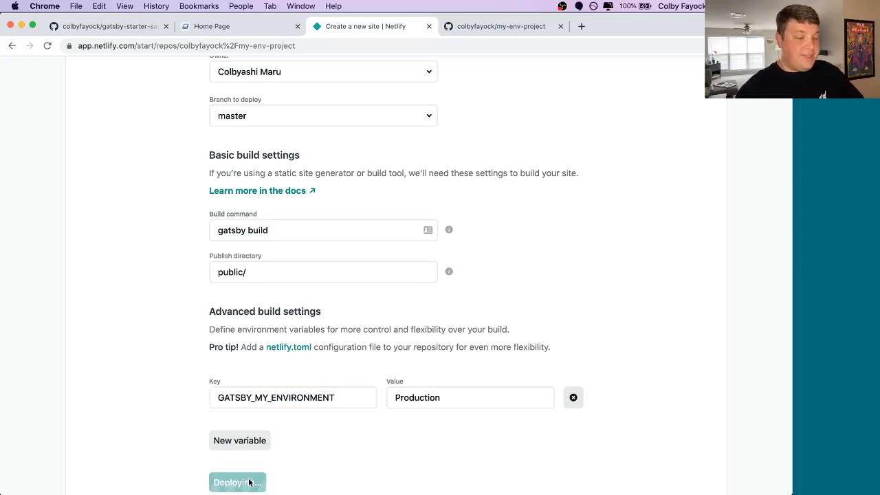
{"action": "left_click", "coordinate": [237, 483]}
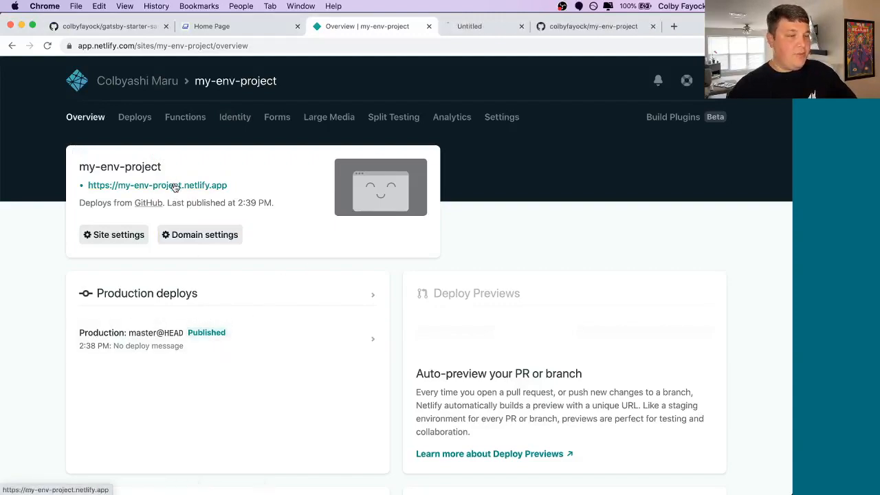
- Visit the live my-env-project.netlify.app site showing Hello, Production
{"action": "left_click", "coordinate": [157, 185]}
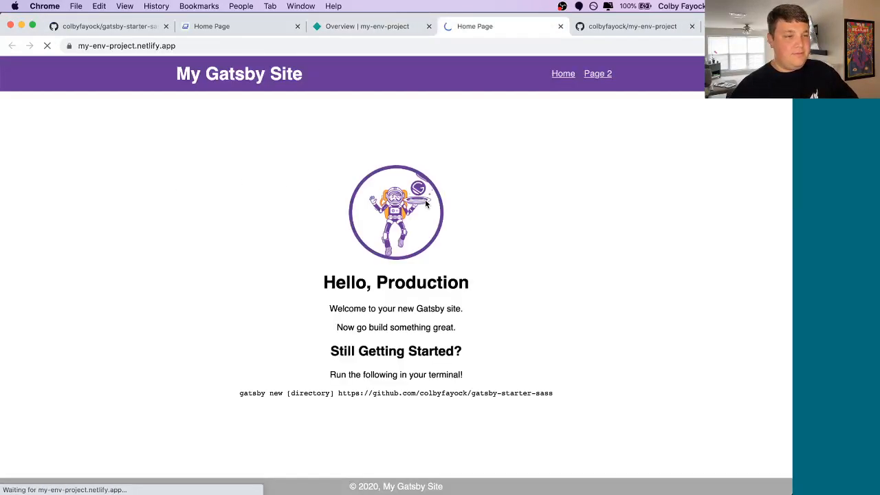